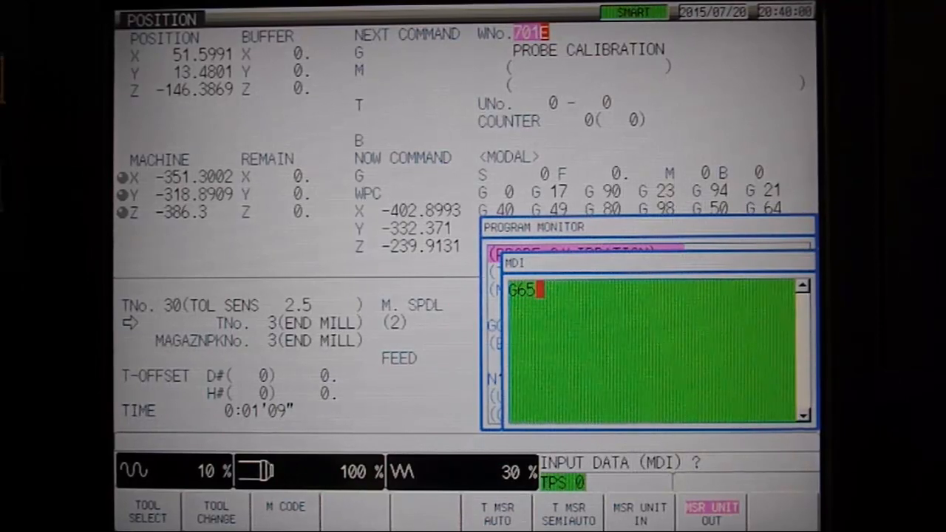
- Key P9700, S9, Z-15. and W onto the G65 probe line
type("P9700")
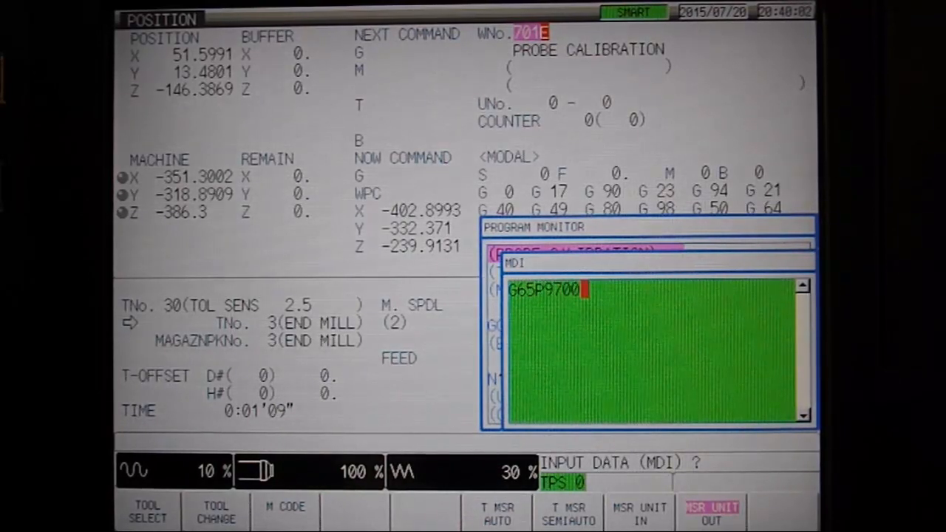
type("S9.5")
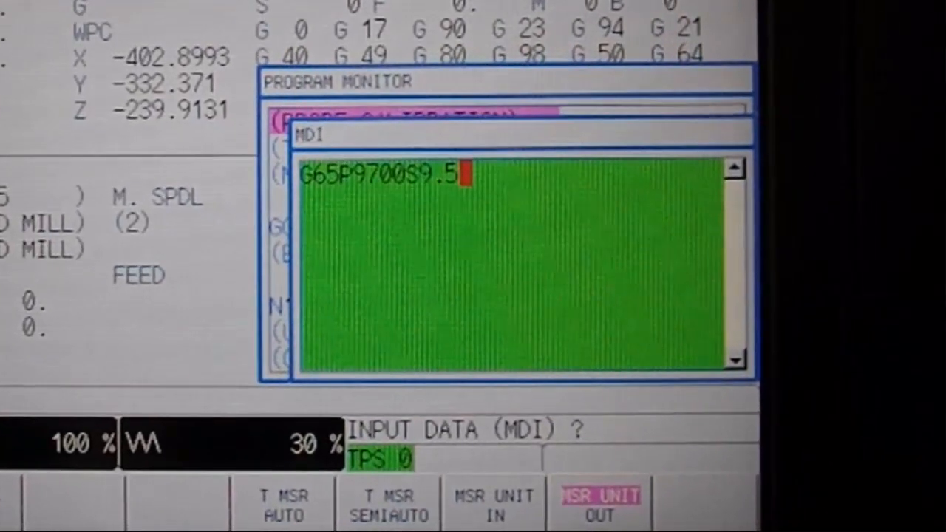
type("Z-1")
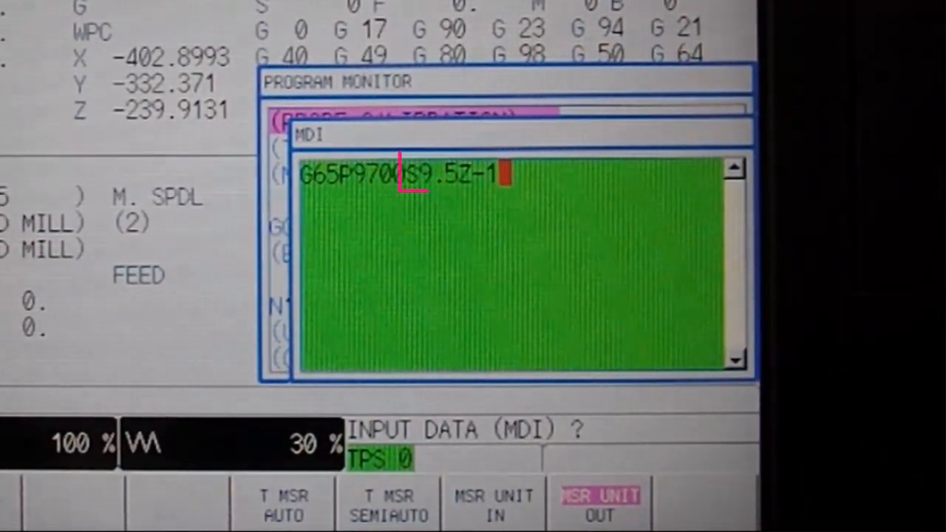
type("5.W")
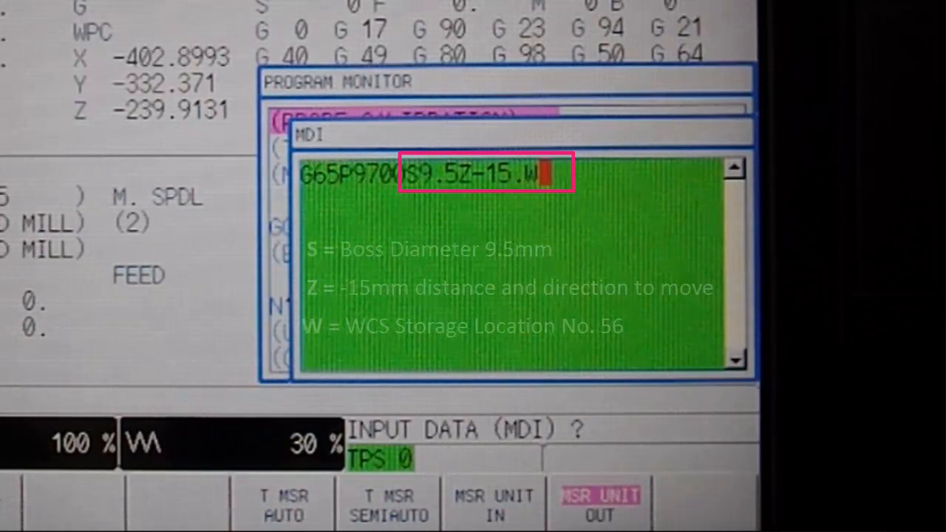
- Enter 56 after W as the work-offset storage number
type("56")
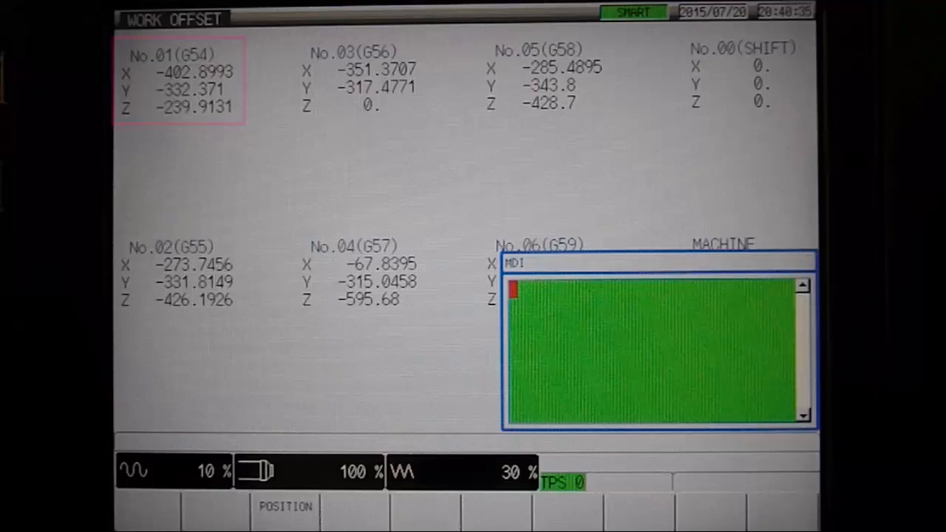
- Return from the work offset page to the position display
left_click(285, 506)
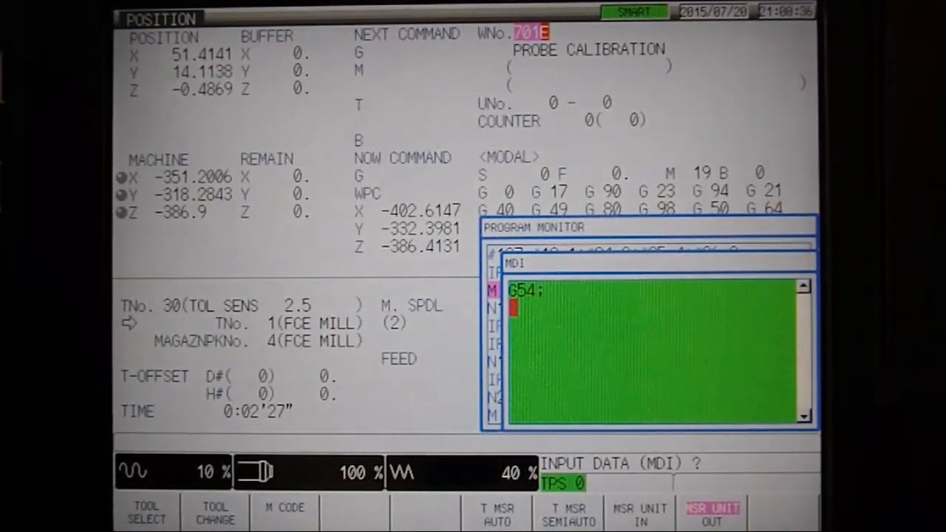
- Key G65P9700A1S9.5Z-15.; on the second MDI line, ending the block
type("G65P")
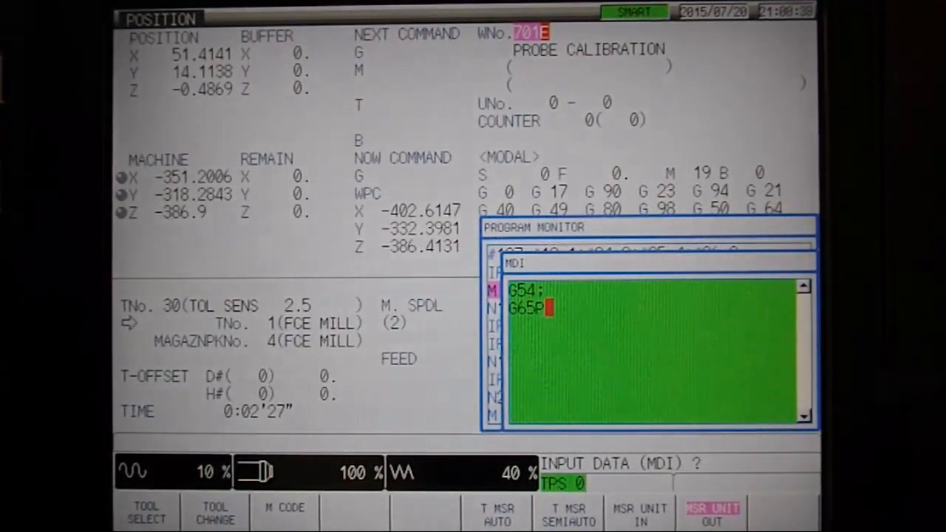
type("9700")
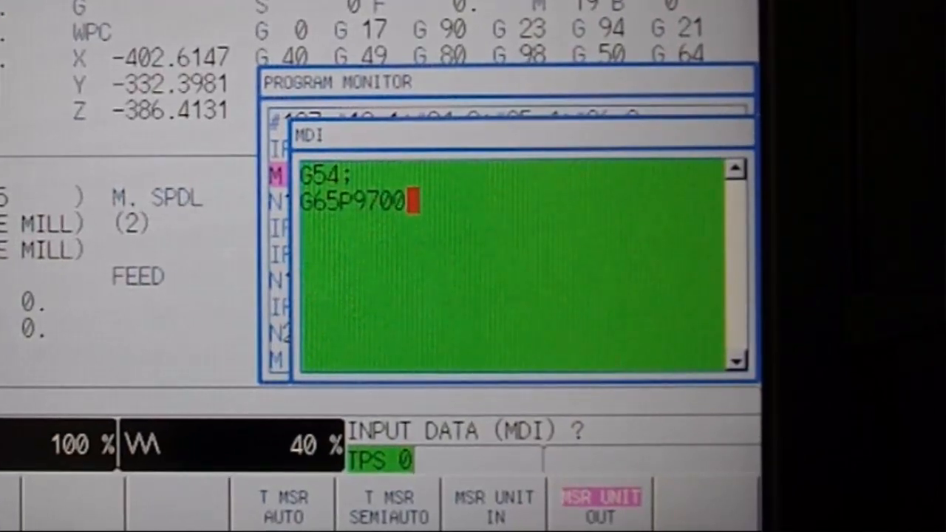
type("A1")
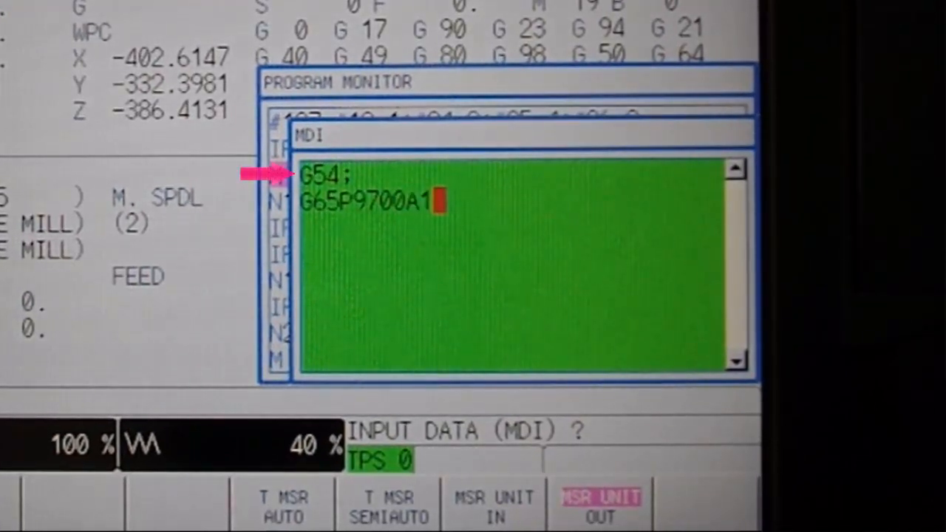
type("S9.5")
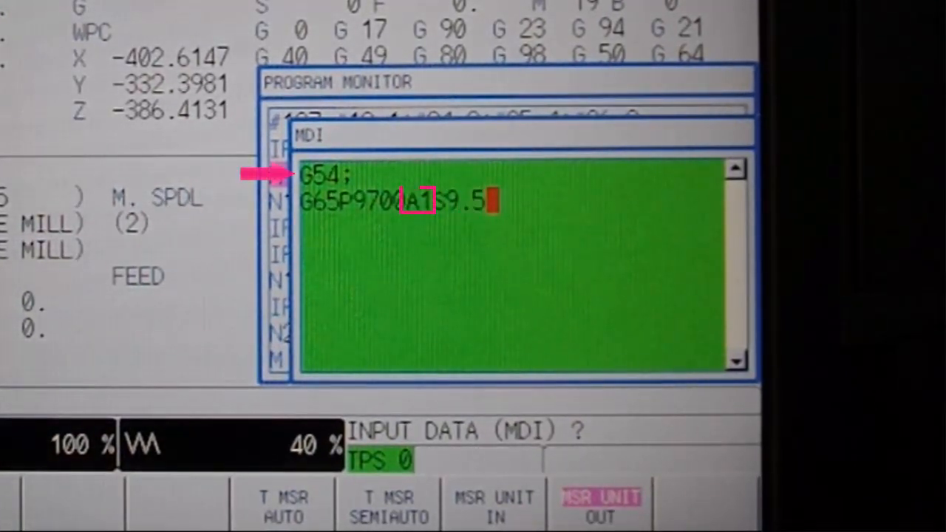
type("Z-1")
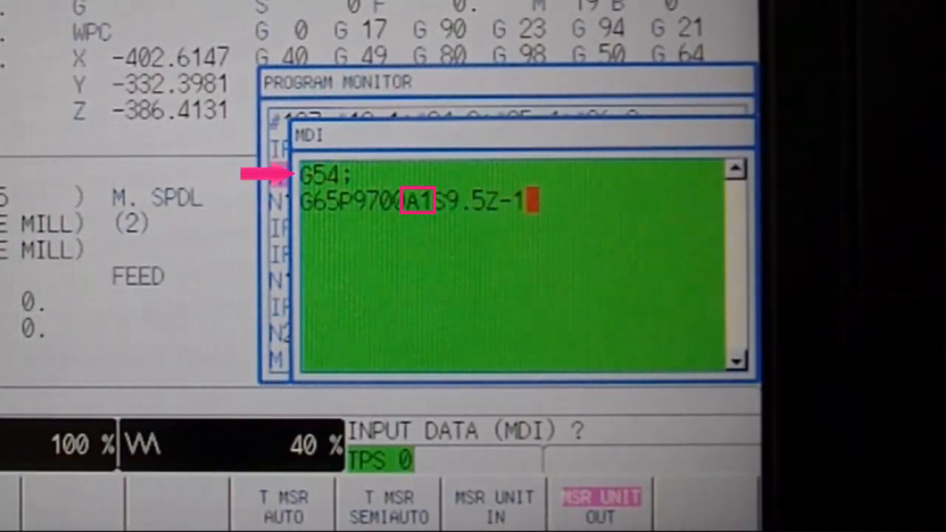
type("5.;")
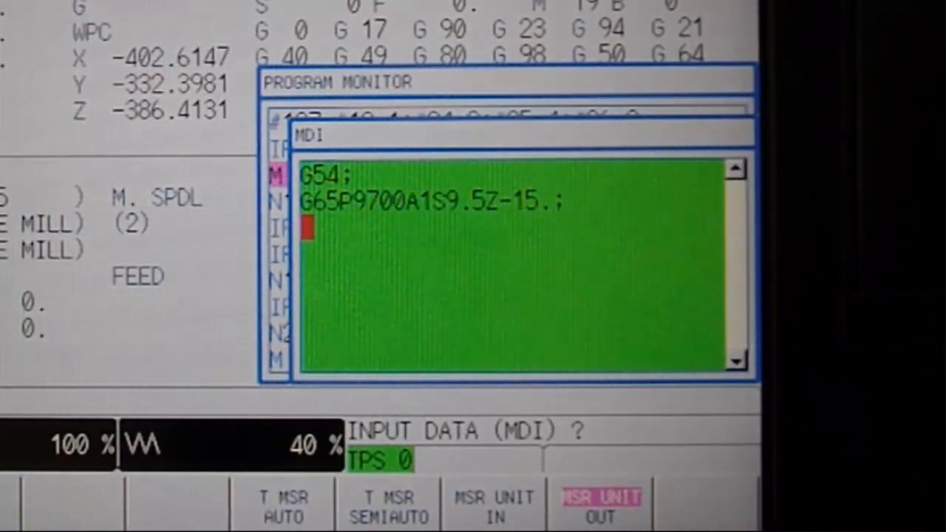